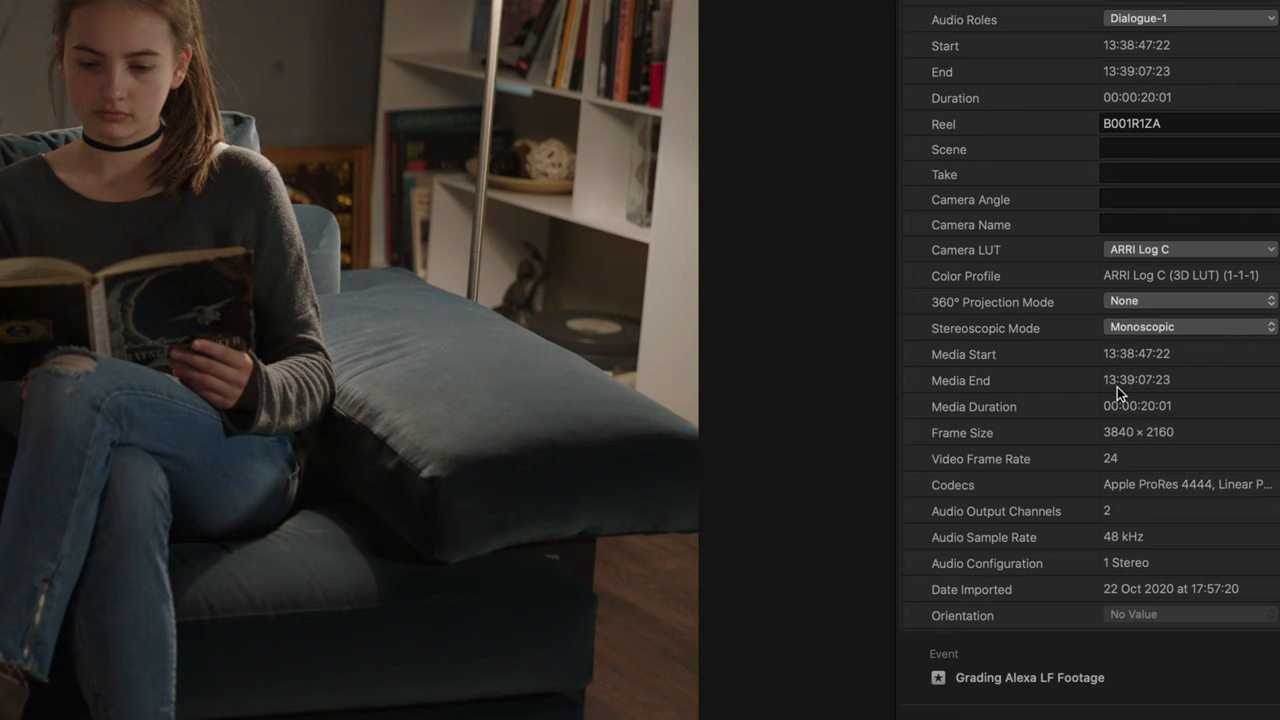
# Set the sofa clip's Camera LUT to None in the Info inspector
pyautogui.click(1189, 249)
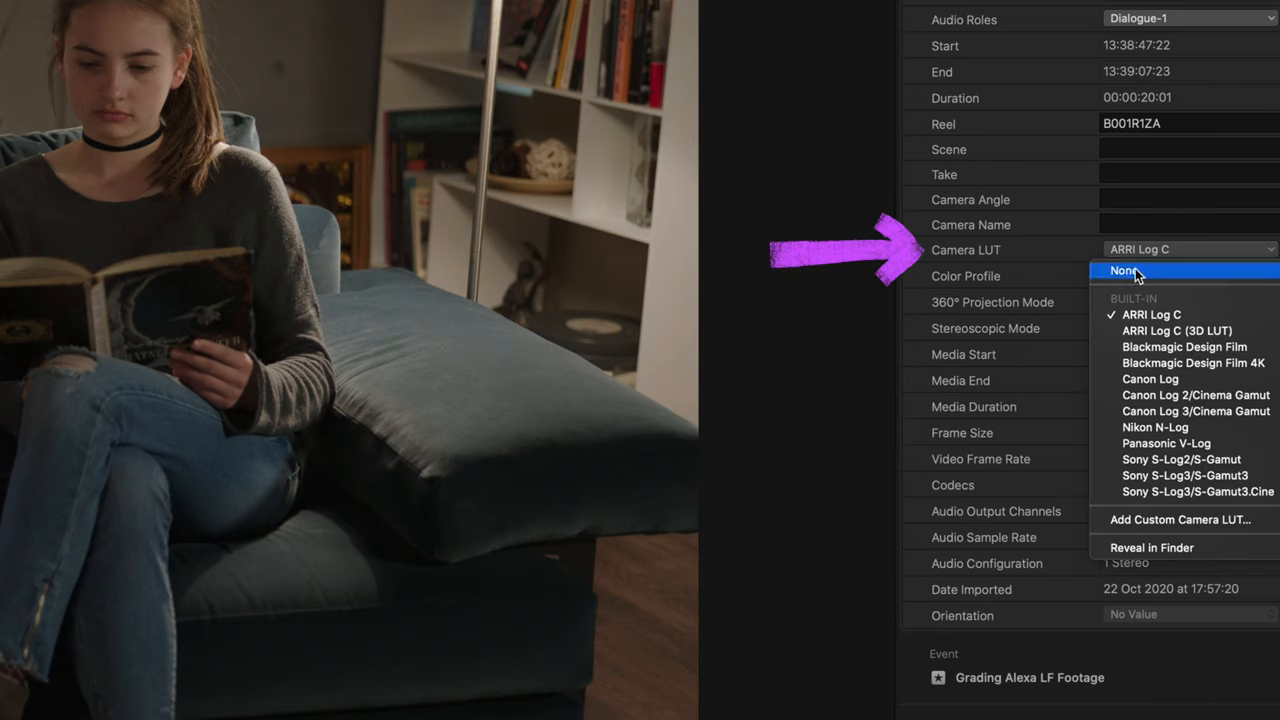
pyautogui.click(1124, 270)
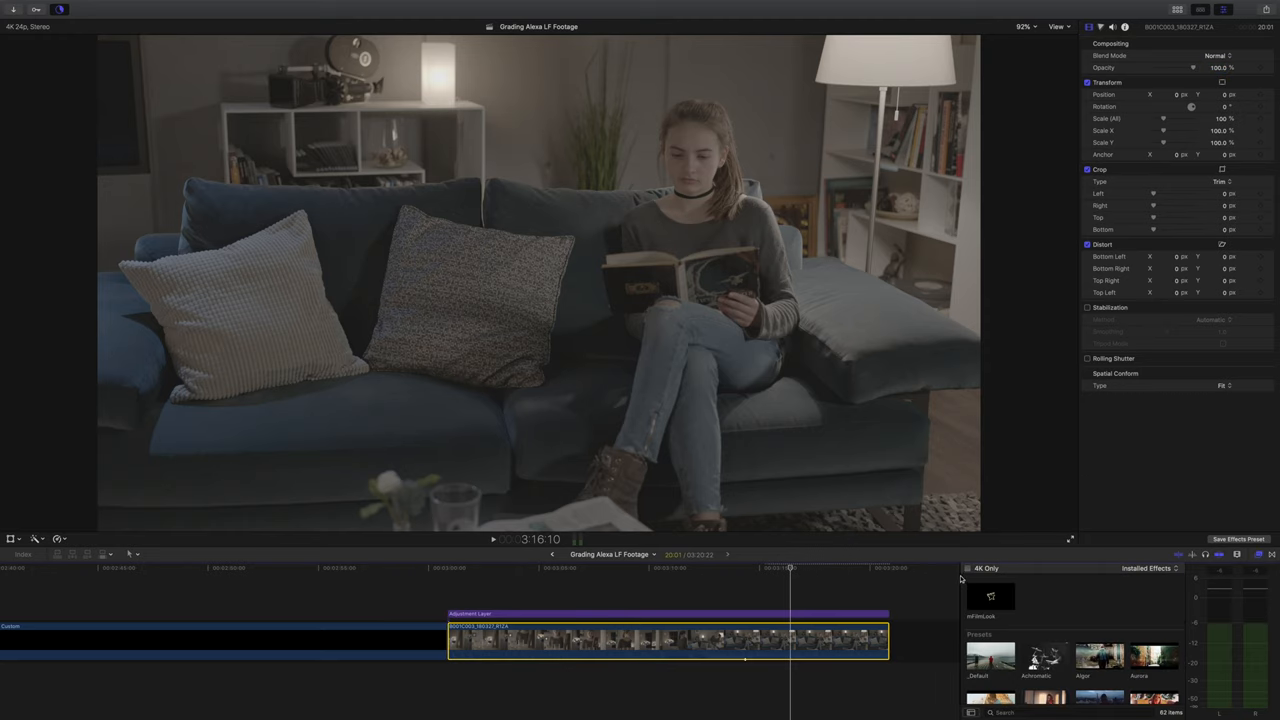
pyautogui.moveTo(1098, 578)
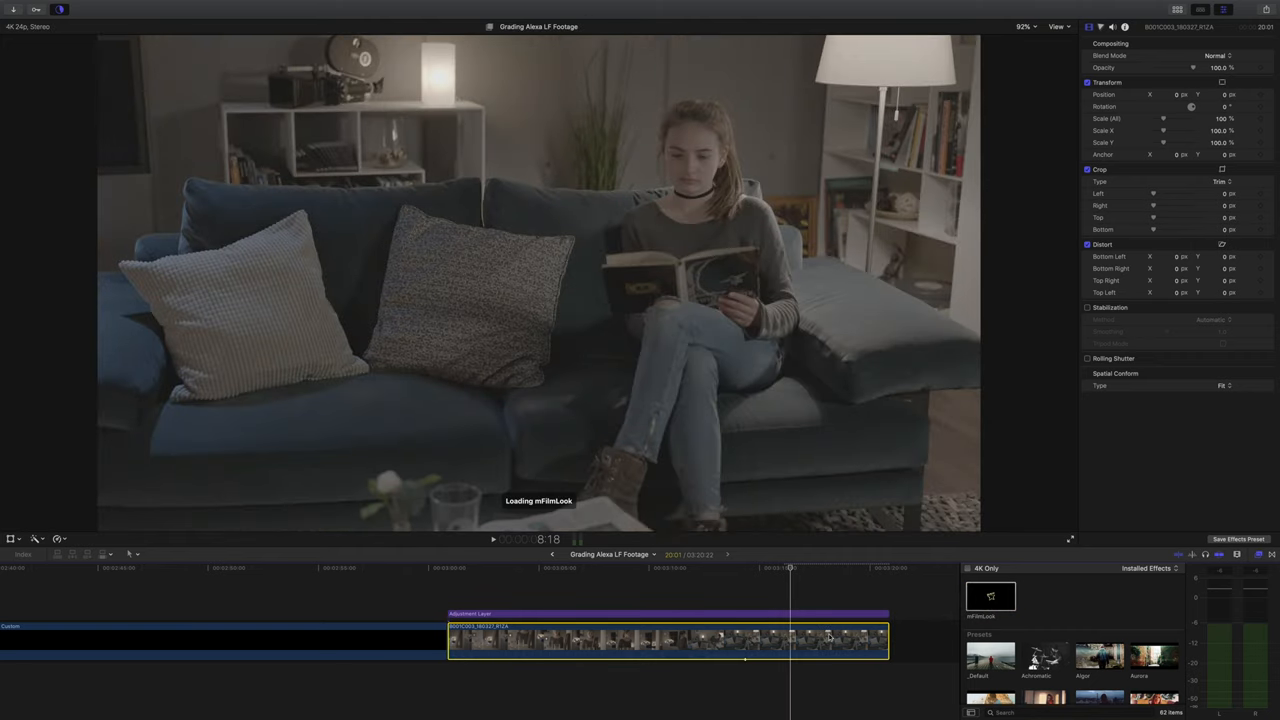
# Load the mFilmLook thumbnail preview in the Effects browser
pyautogui.click(1150, 224)
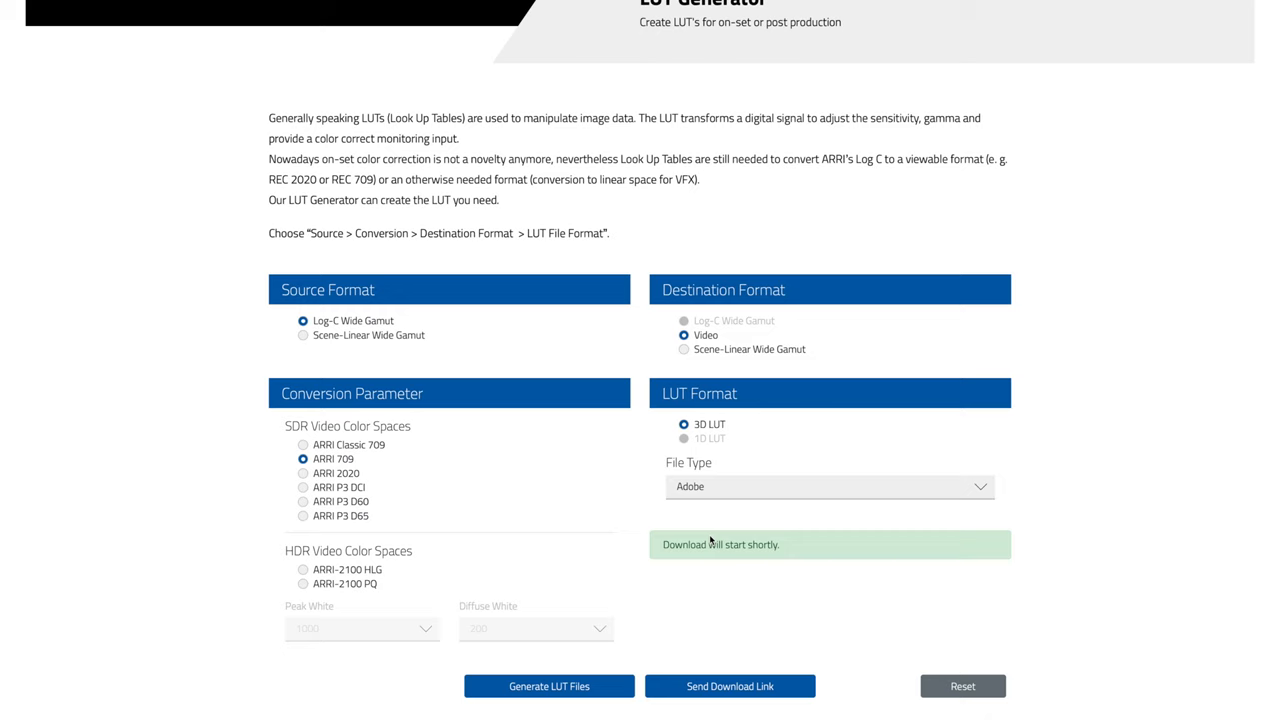
pyautogui.moveTo(815, 655)
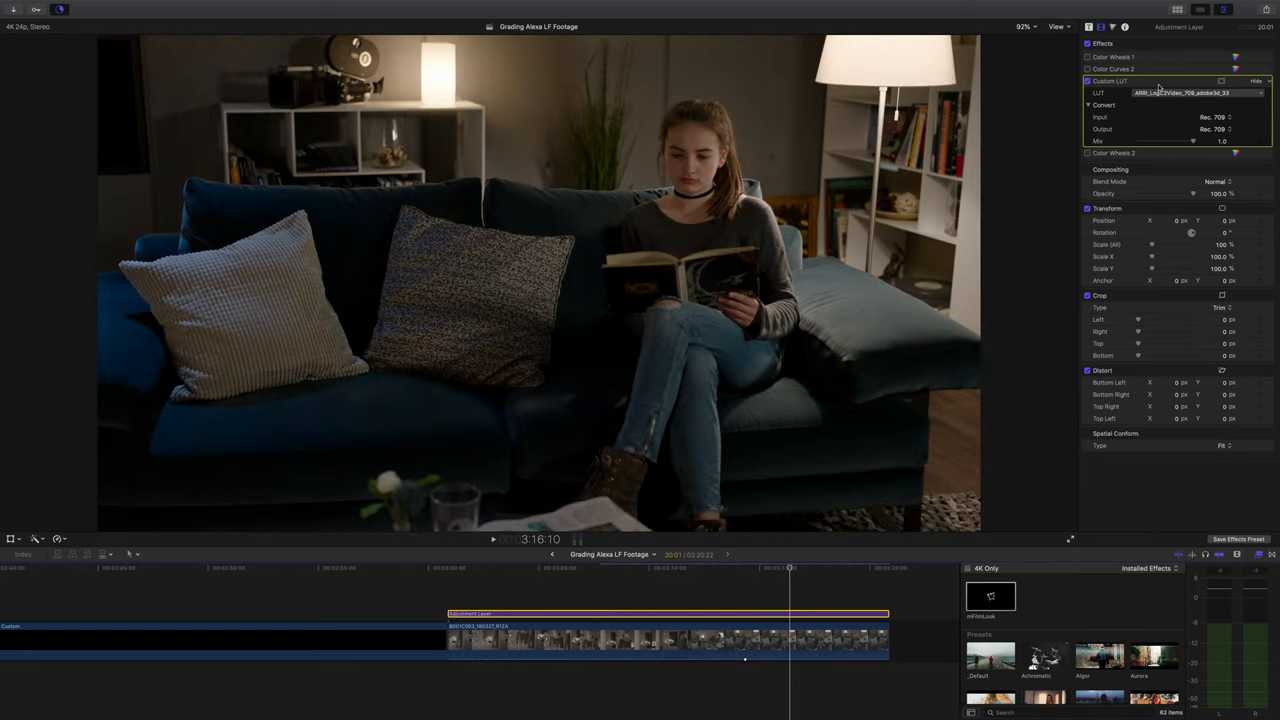
# Disable the Custom LUT effect and show Video Scopes in the viewer
pyautogui.click(1088, 81)
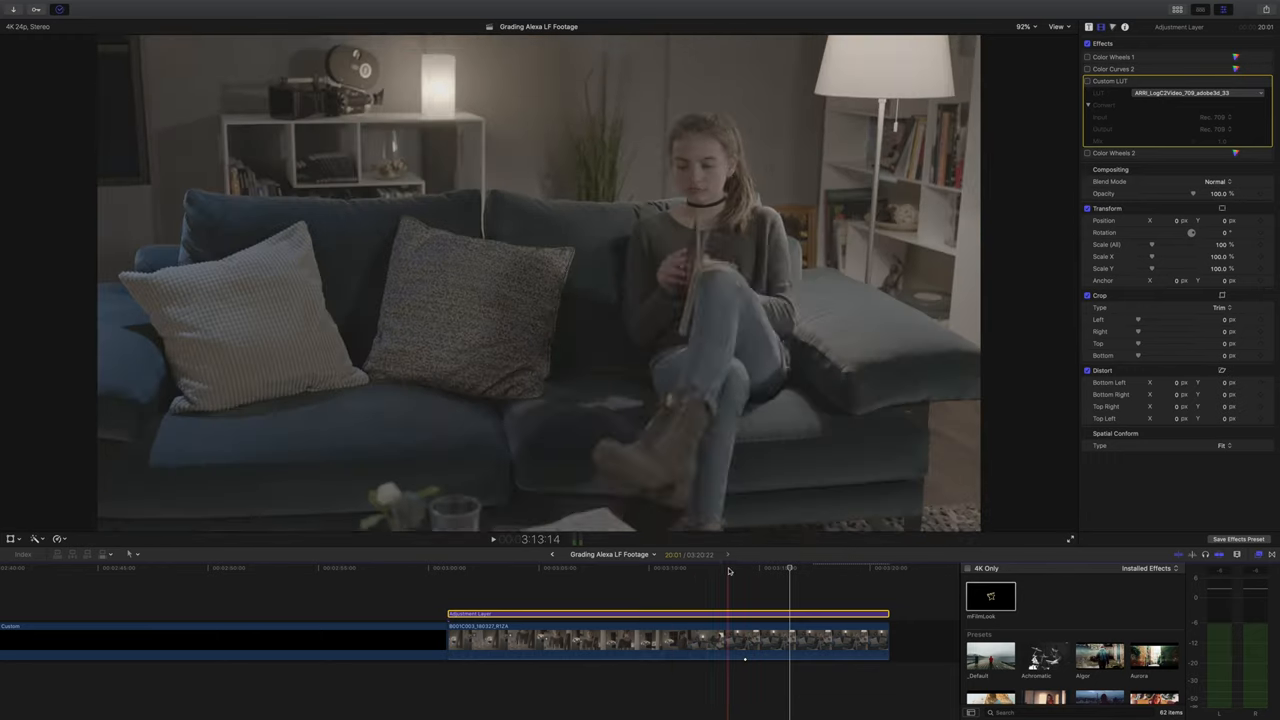
pyautogui.click(911, 27)
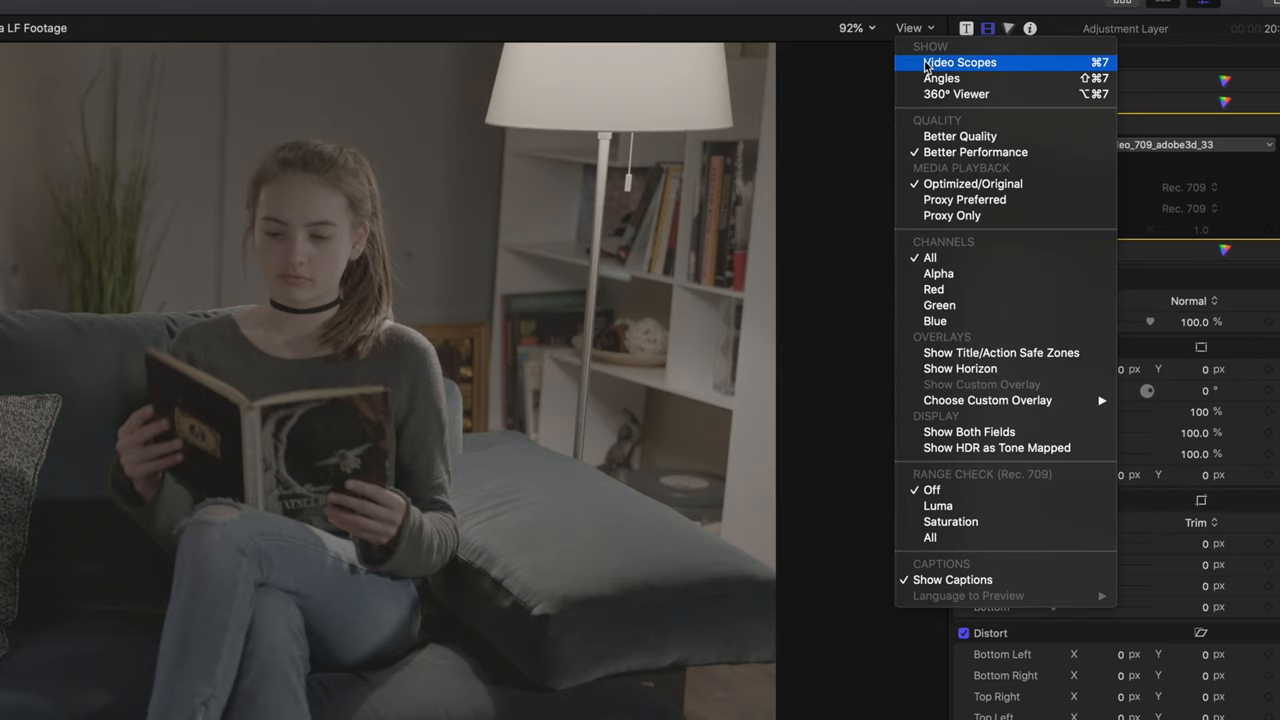
pyautogui.click(958, 62)
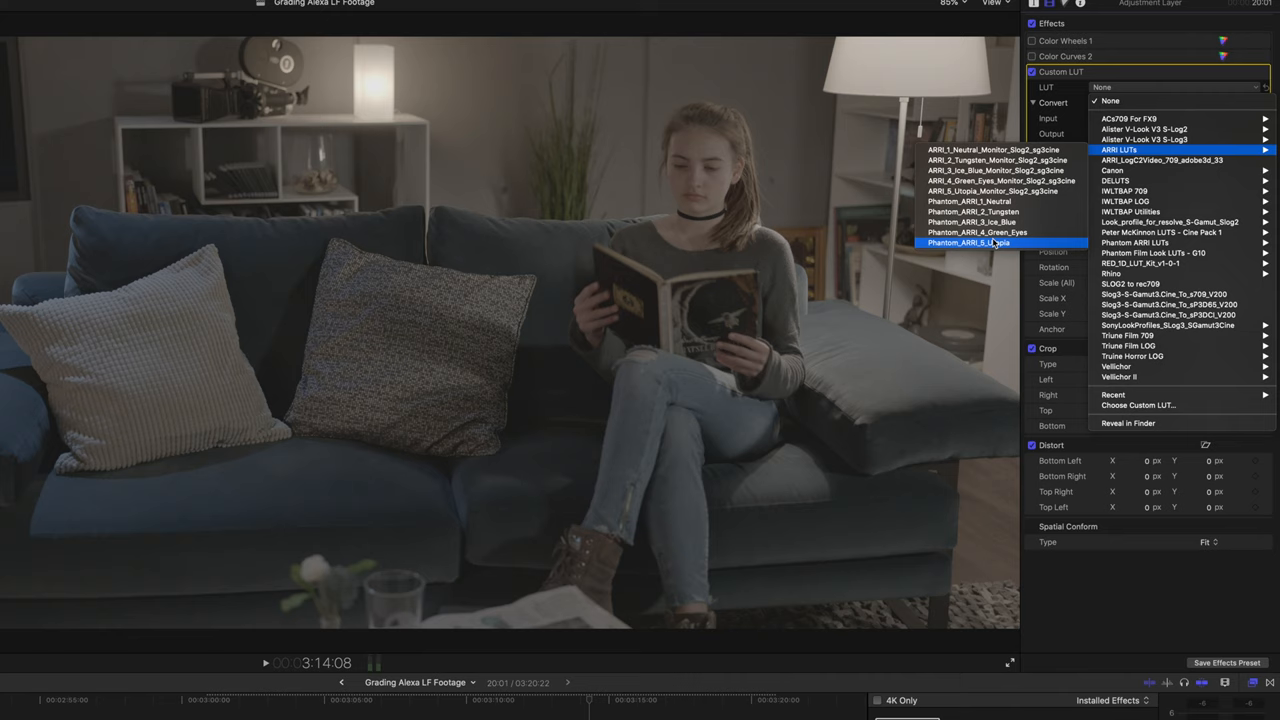
# Choose Phantom_ARRI_5_Utopia from ARRI LUTs in the Custom LUT pop-up
pyautogui.click(968, 242)
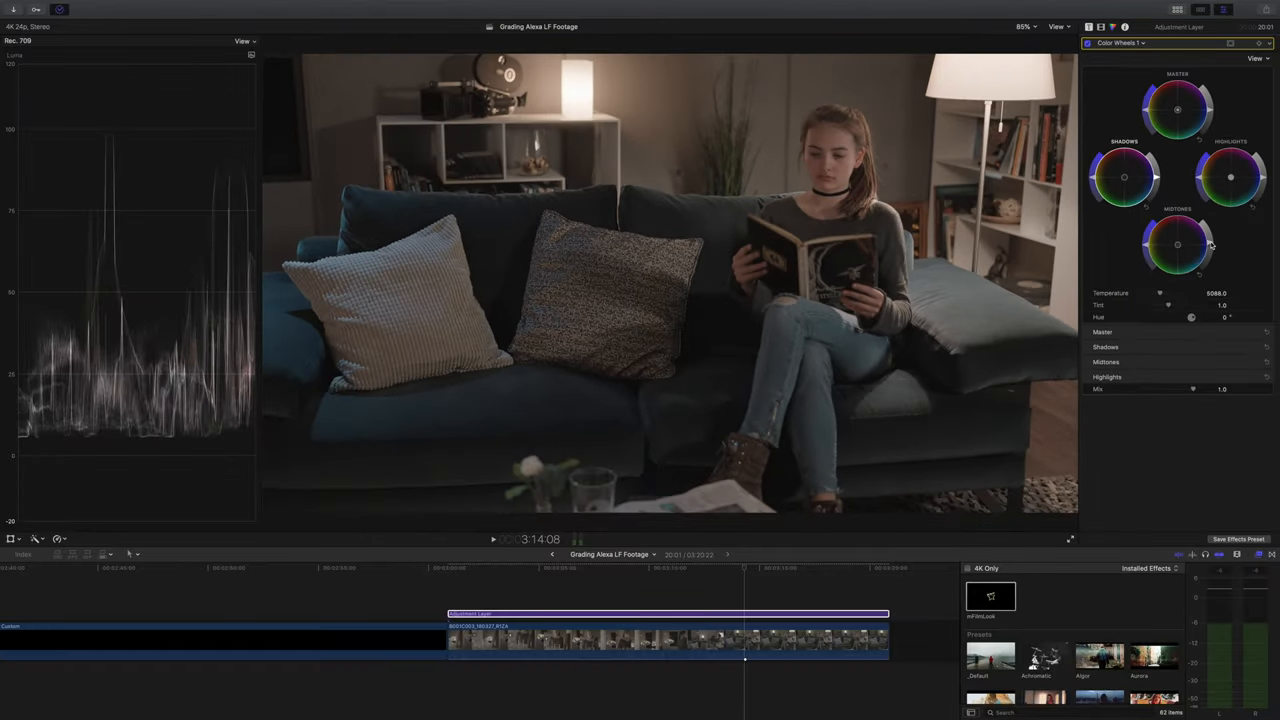
# Nudge the Midtones brightness slider in Color Wheels 1
pyautogui.moveTo(1210, 245); pyautogui.dragTo(1212, 244)
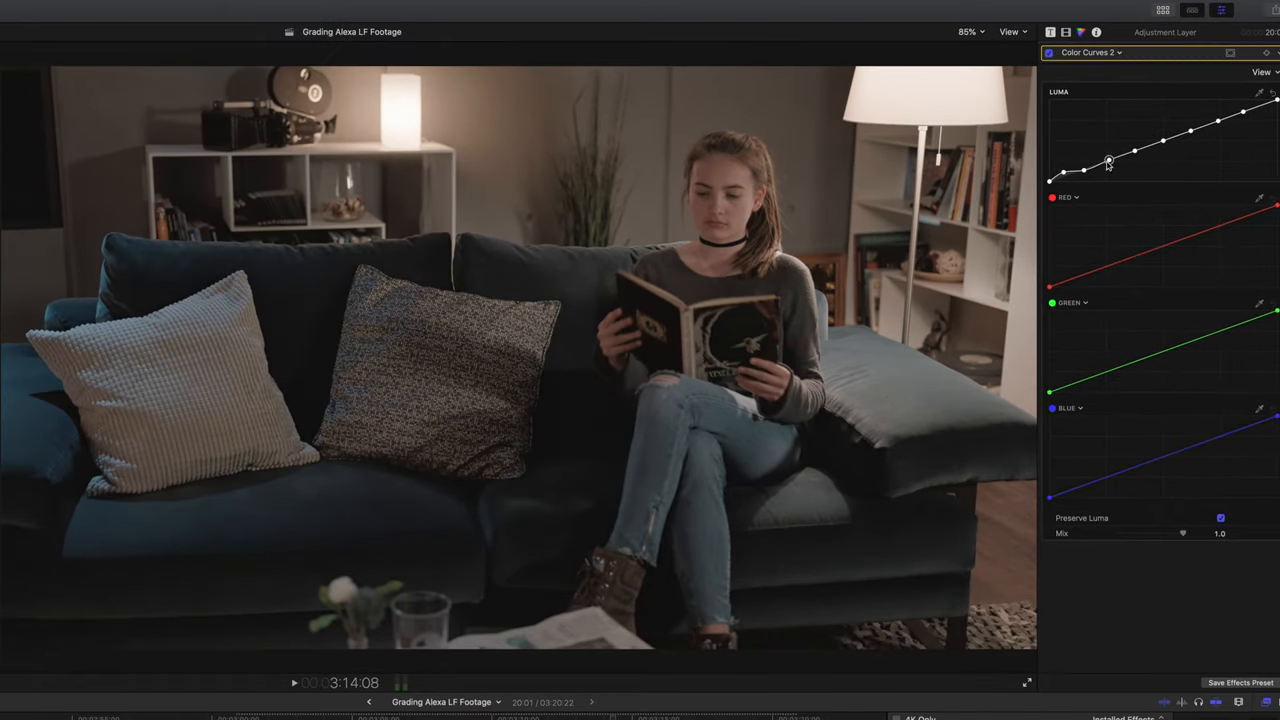
# Drag a lower and an upper point on the Color Curves 2 Luma curve
pyautogui.moveTo(1108, 162); pyautogui.dragTo(1165, 140)
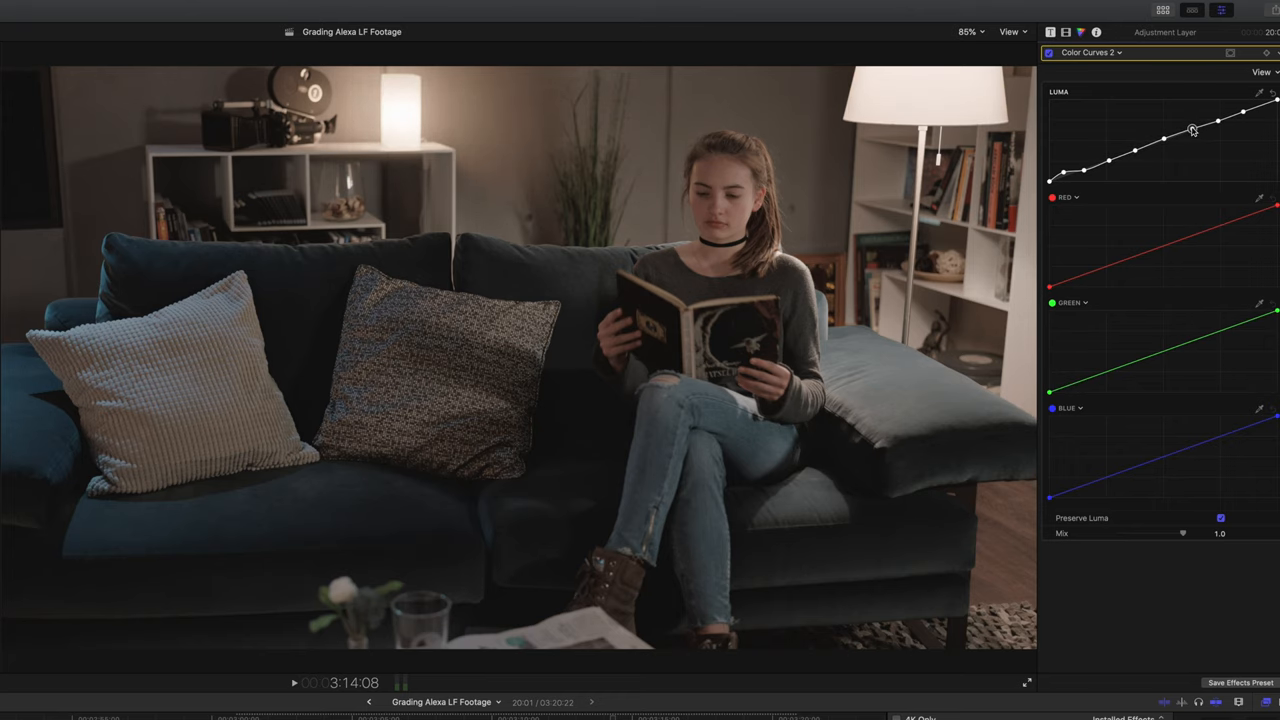
pyautogui.moveTo(1192, 131); pyautogui.dragTo(1220, 122)
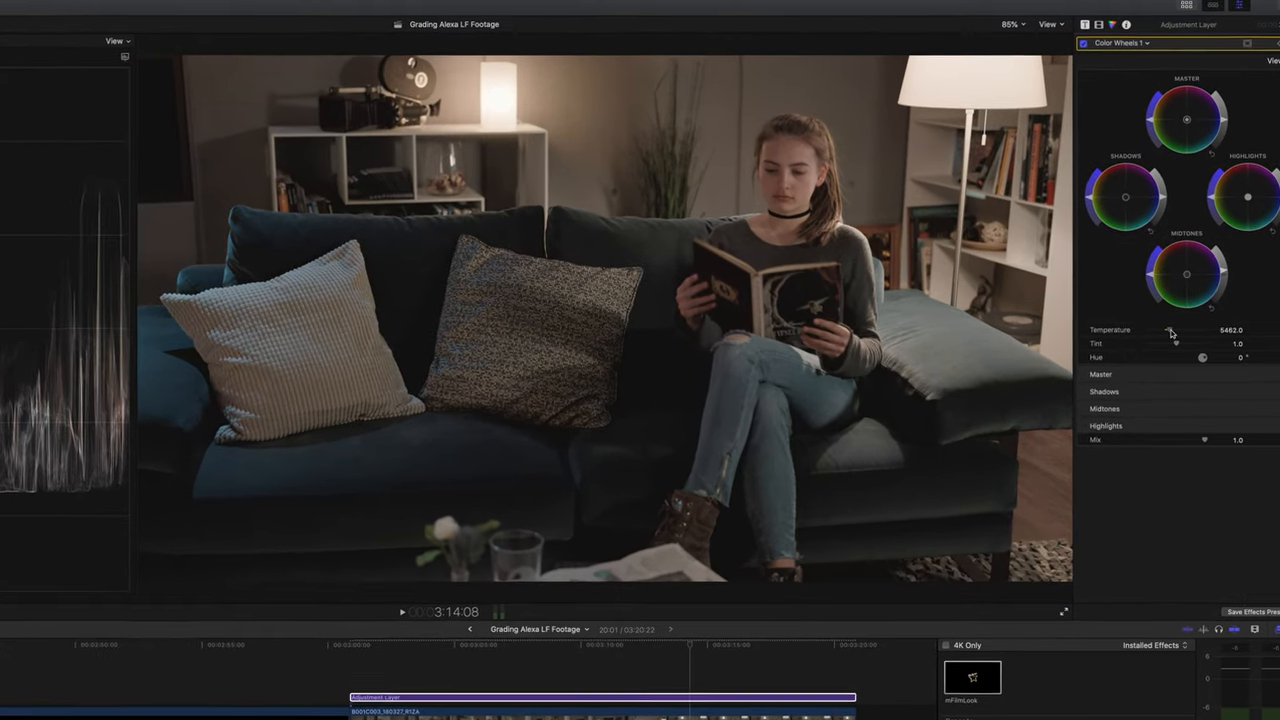
# Raise the Color Wheels 1 temperature to about 5300 K
pyautogui.moveTo(1176, 338); pyautogui.dragTo(1180, 369)
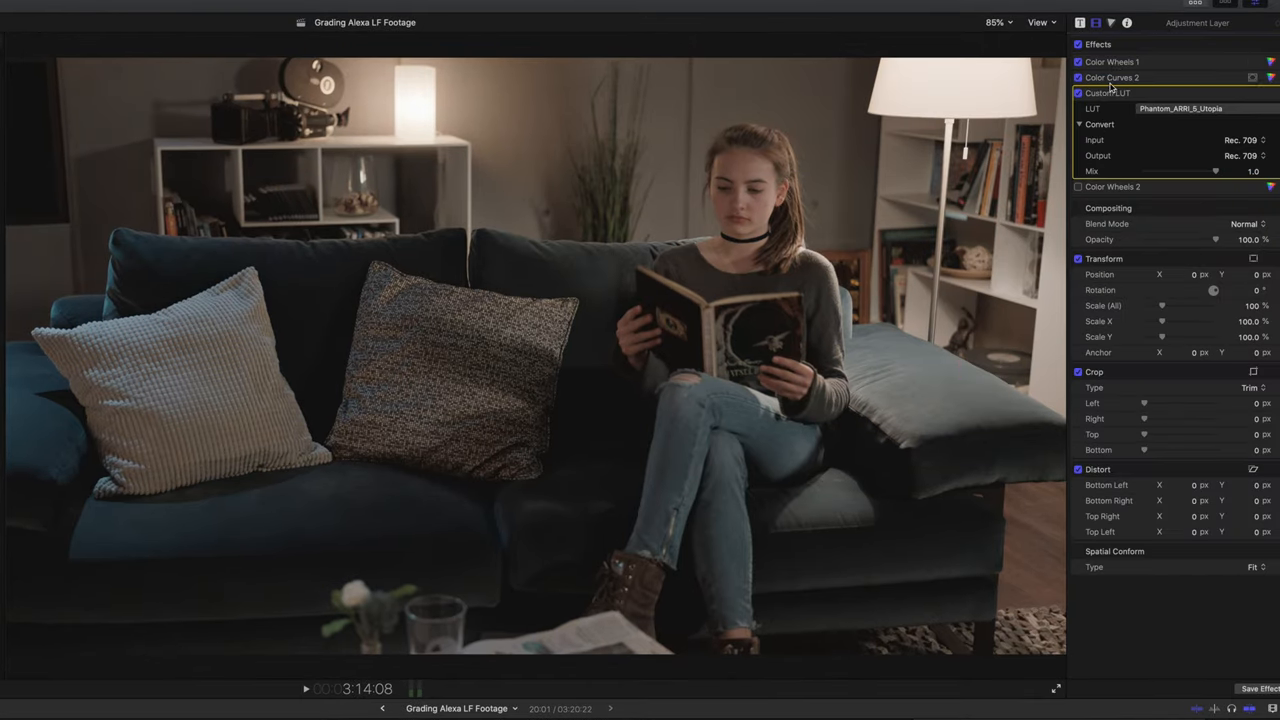
pyautogui.click(1112, 61)
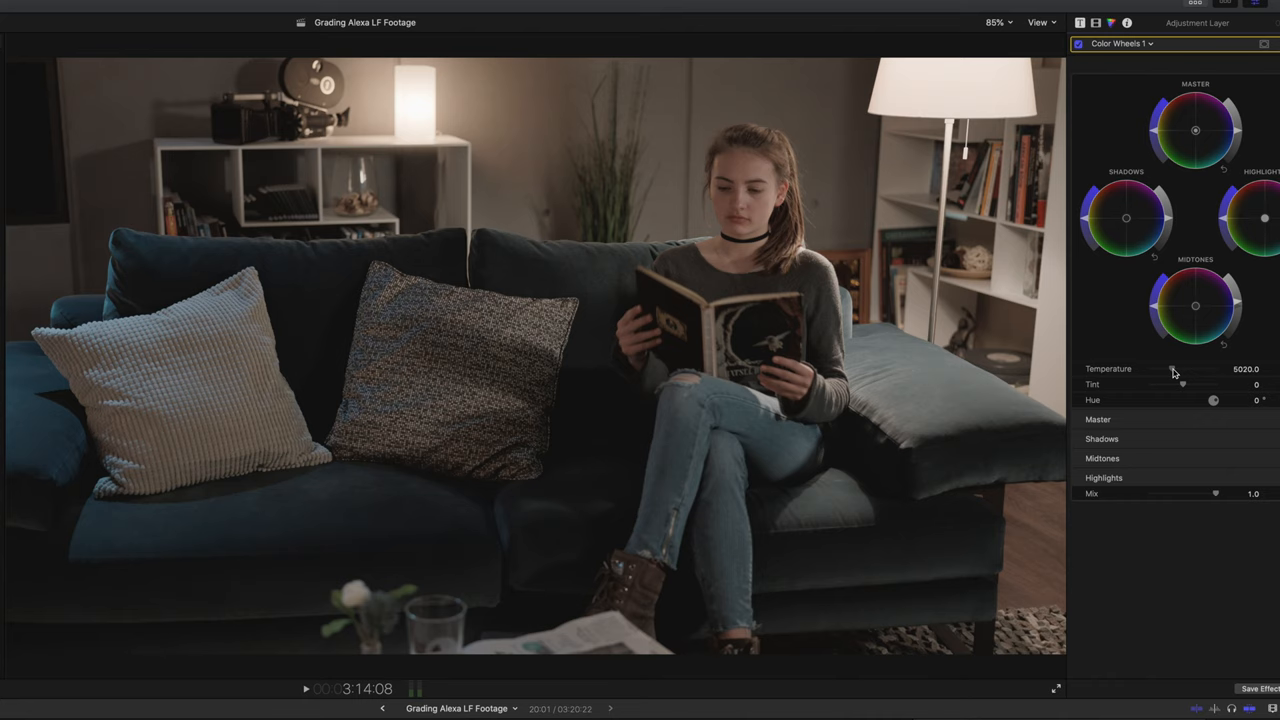
pyautogui.moveTo(1175, 369); pyautogui.dragTo(1185, 369)
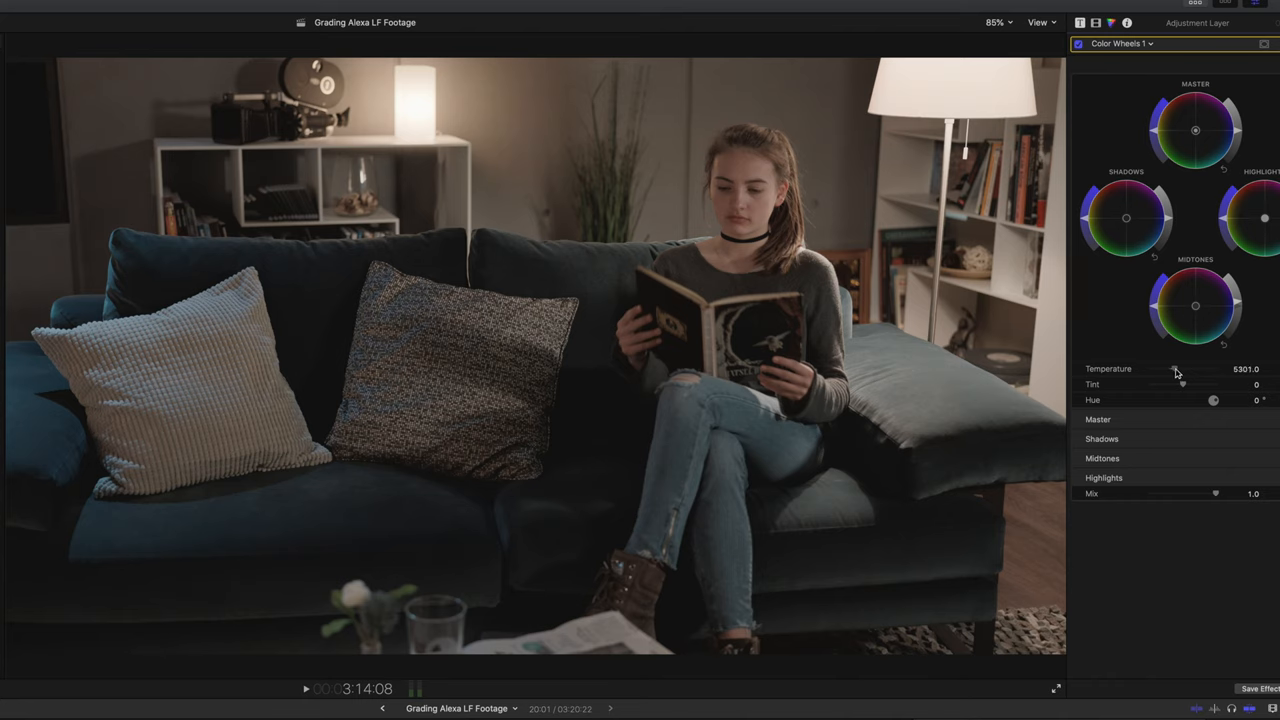
pyautogui.moveTo(1180, 368); pyautogui.dragTo(1172, 368)
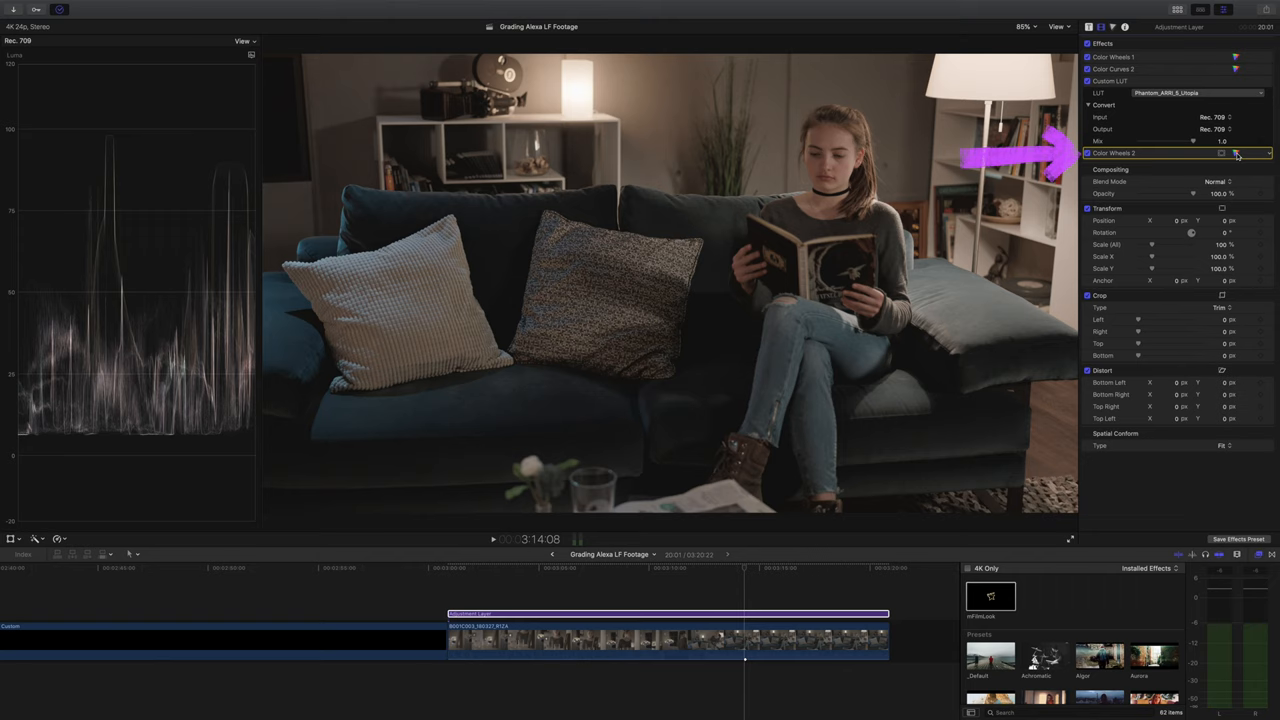
# Show the Color Wheels 2 wheels via its color board icon
pyautogui.click(1237, 153)
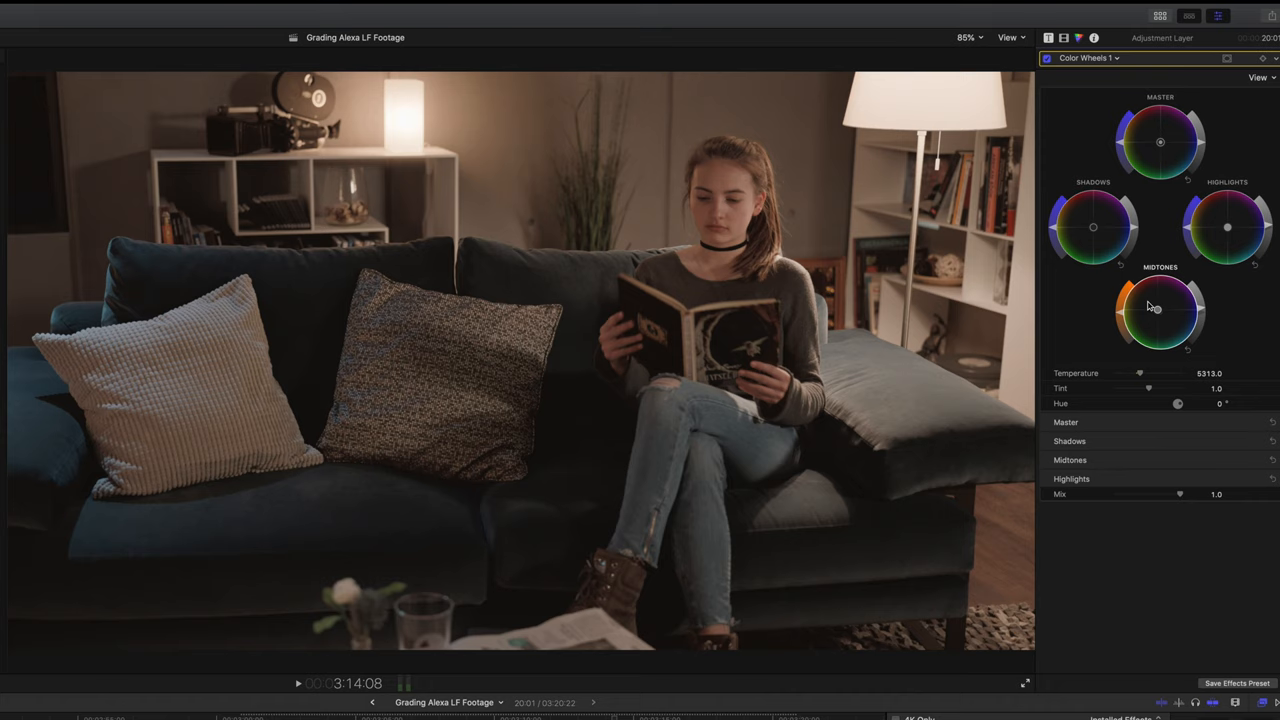
pyautogui.moveTo(1095, 232)
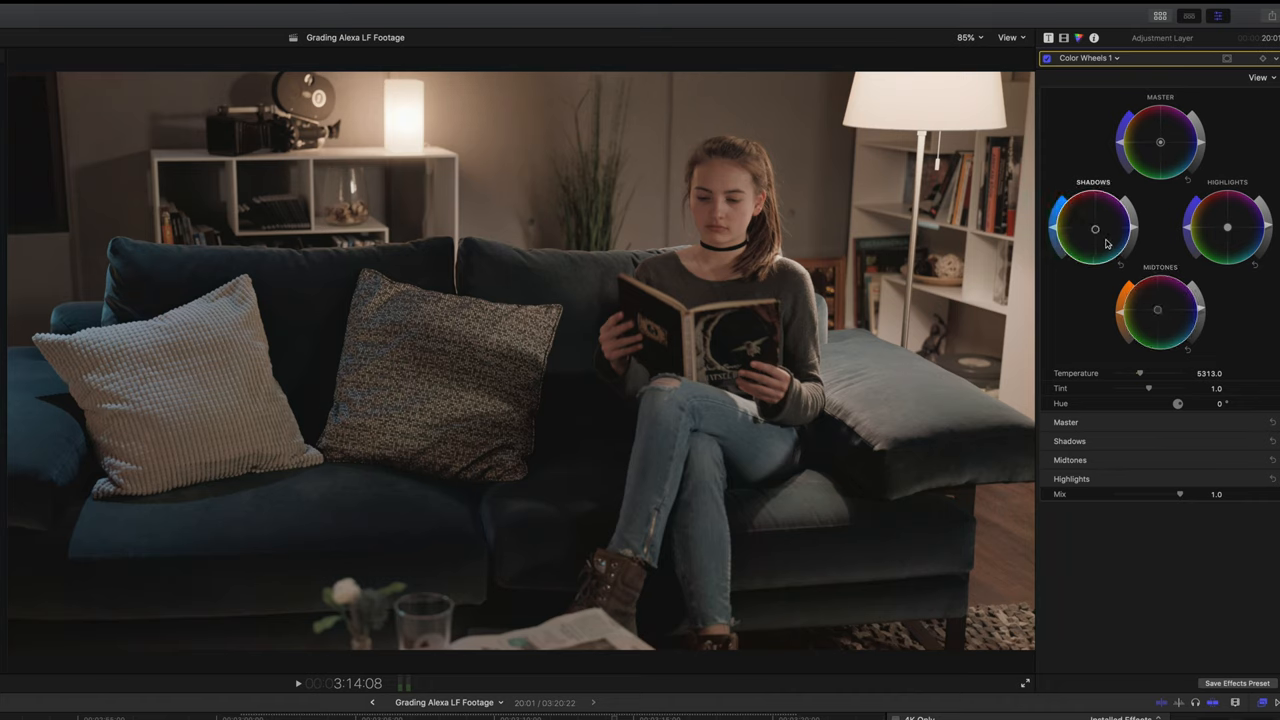
# Drag the Shadows wheel puck toward warmer tones
pyautogui.moveTo(1095, 229); pyautogui.dragTo(1090, 232)
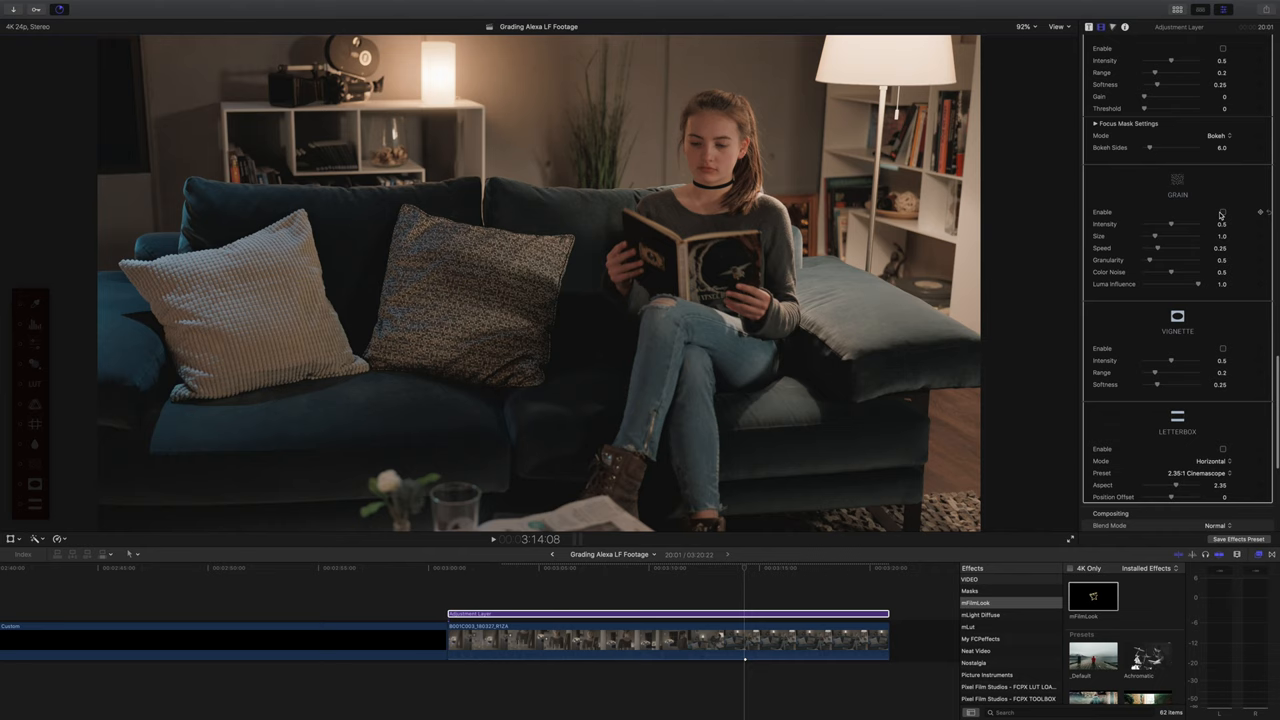
# Tick Enable under mFilmLook's Grain section and begin tuning grain strength
pyautogui.click(1223, 211)
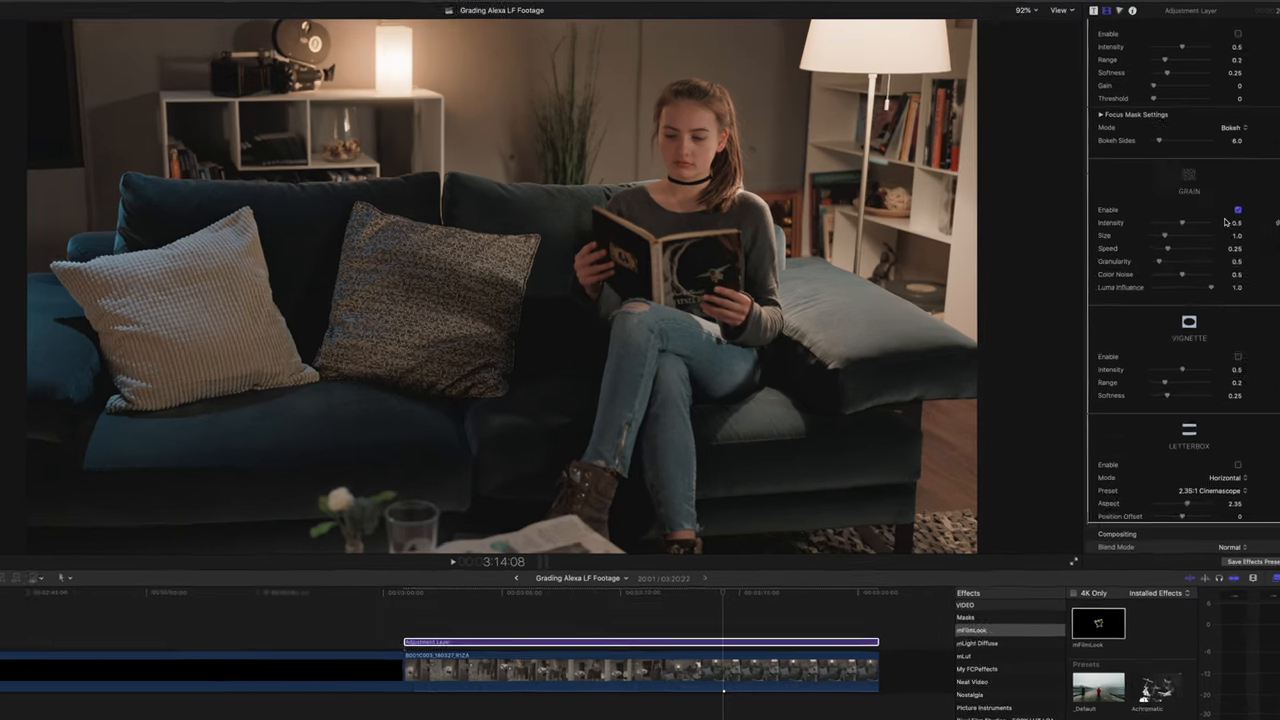
pyautogui.click(1058, 11)
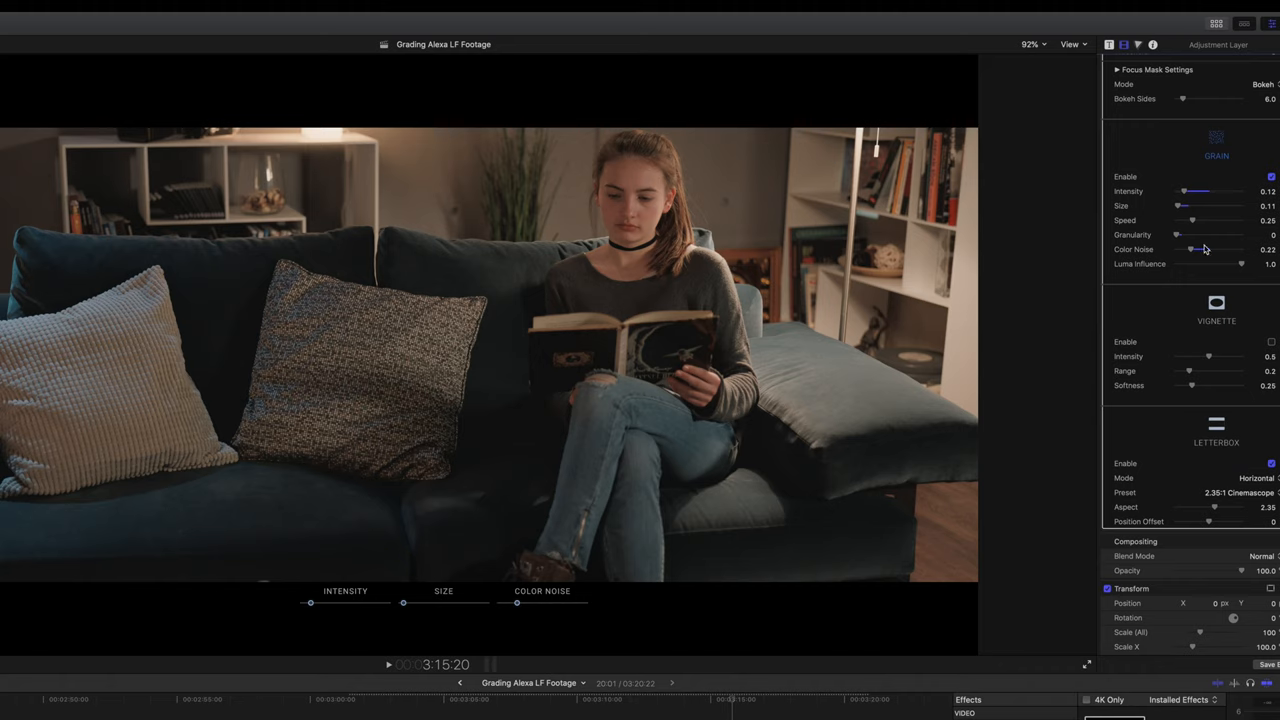
pyautogui.moveTo(1223, 513)
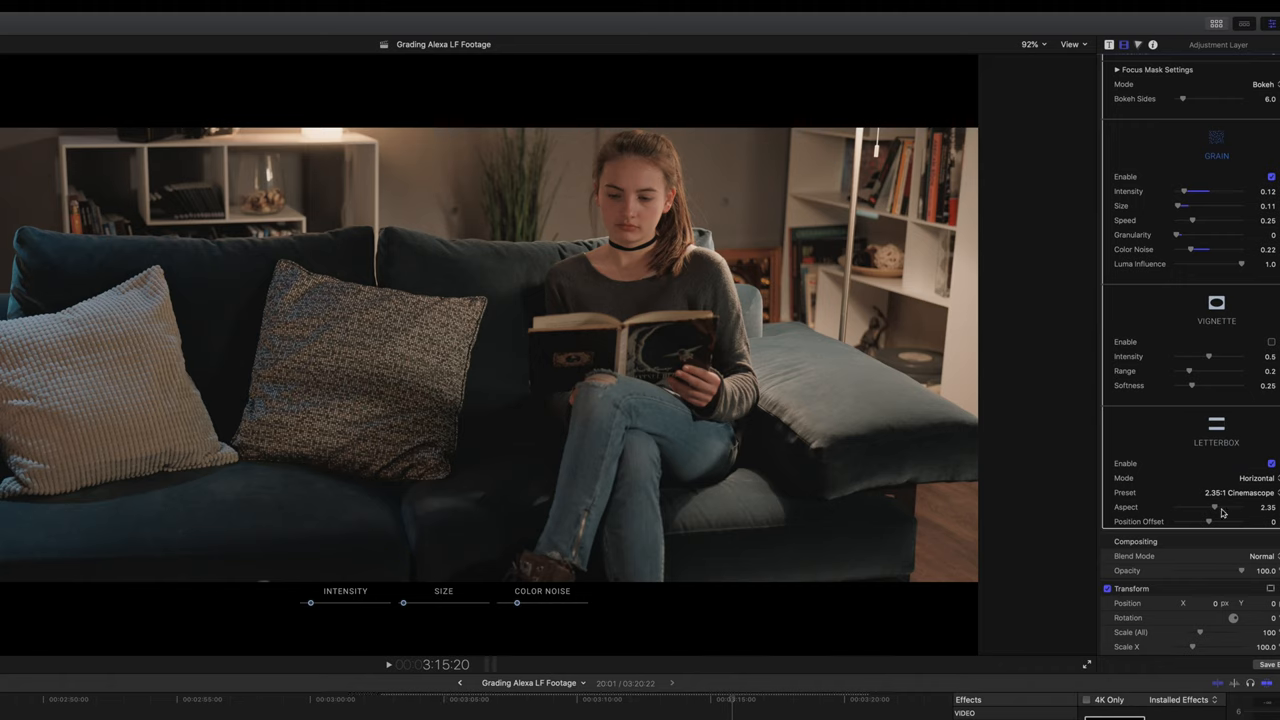
# Nudge the letterbox Aspect slider to adjust the 2.35:1 Cinemascope bars
pyautogui.moveTo(1210, 507); pyautogui.dragTo(1215, 507)
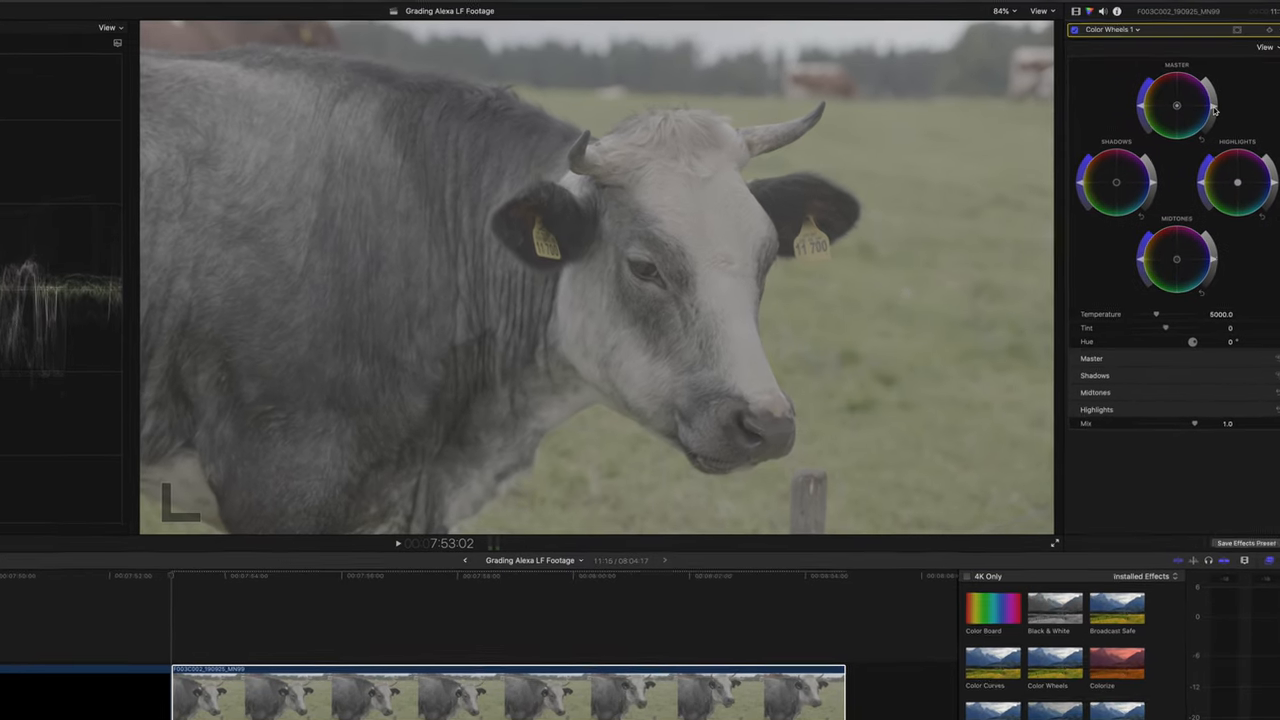
# Add a Color Curves correction to the cow clip and open the Custom LUT menu
pyautogui.click(1112, 29)
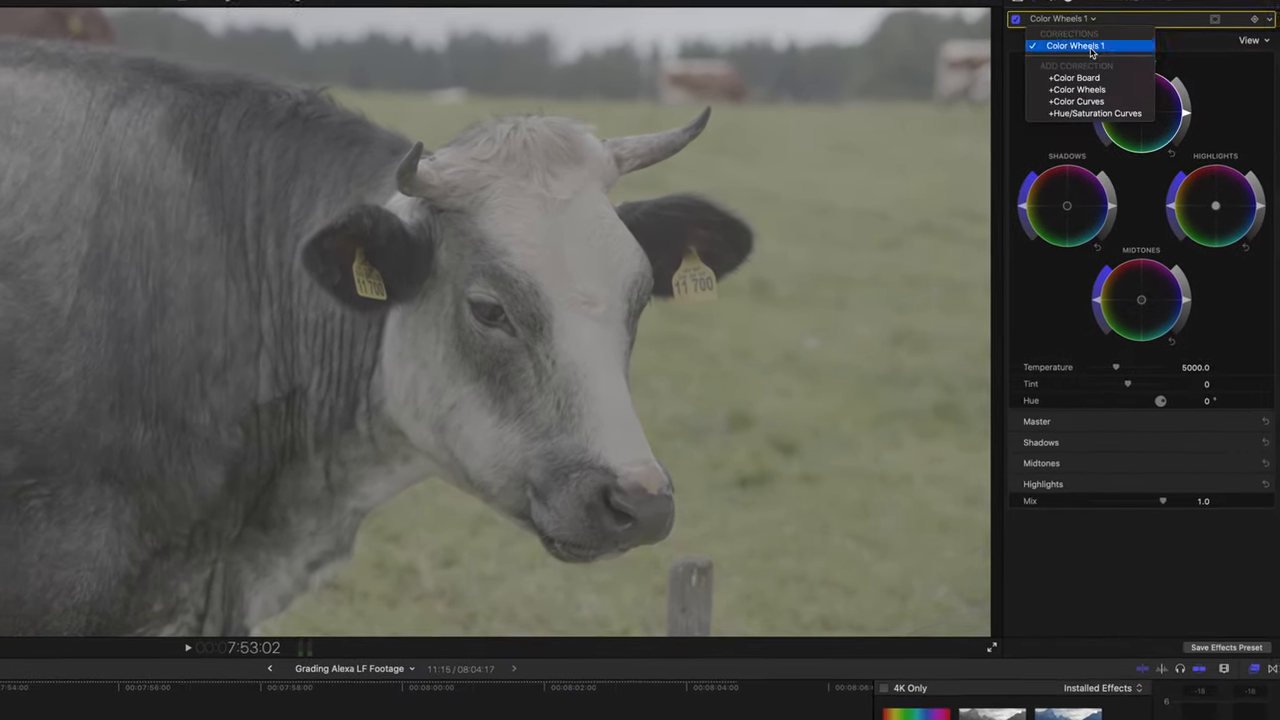
pyautogui.click(1076, 101)
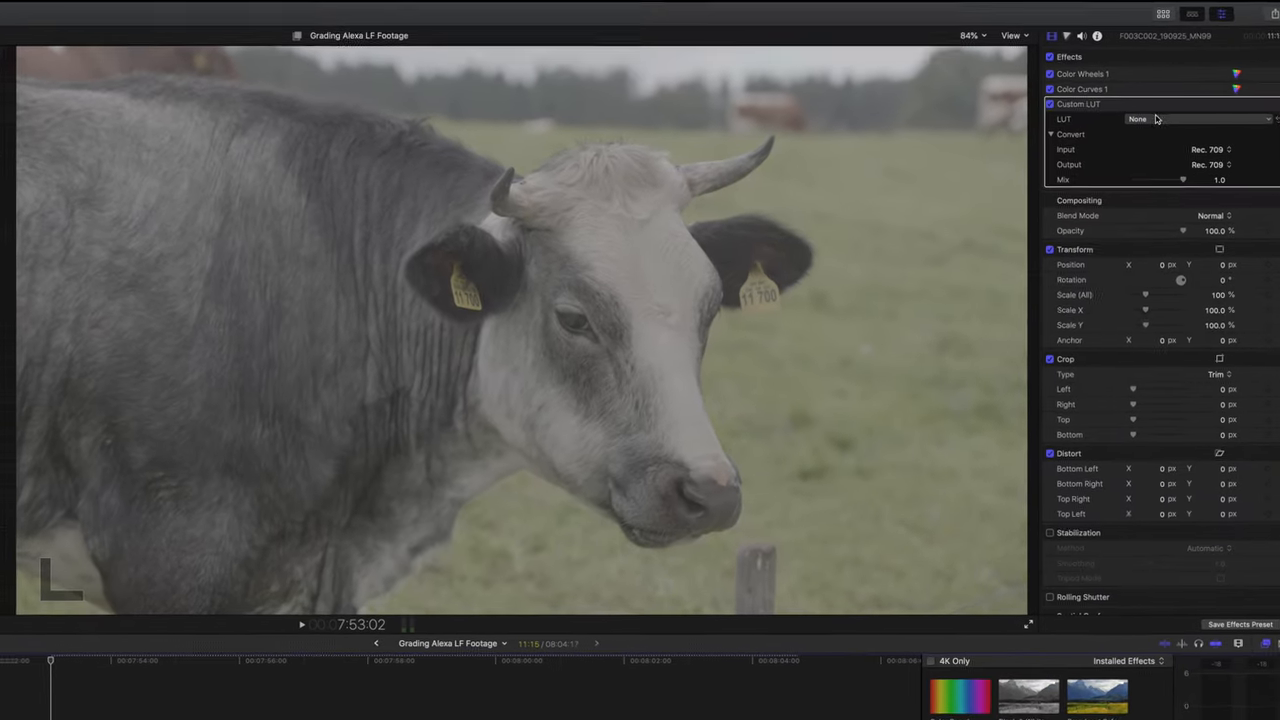
pyautogui.click(1195, 118)
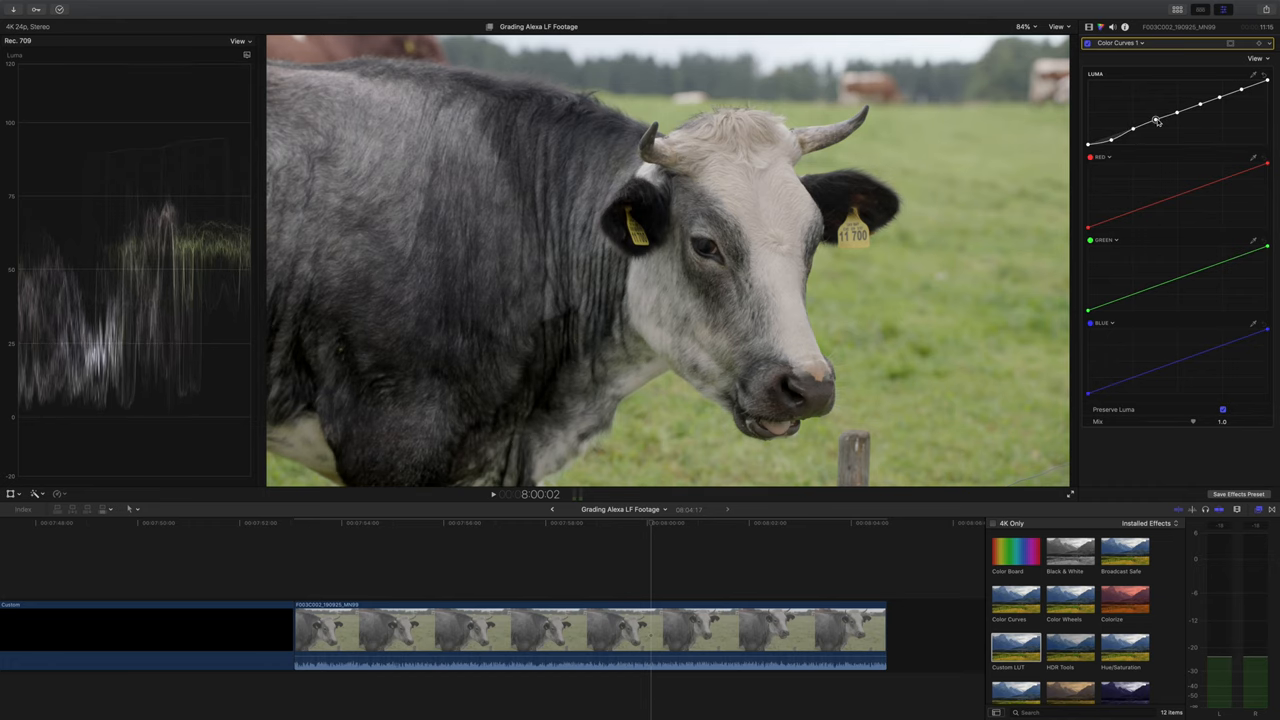
# Drag a point on the Luma curve to boost the cow clip's contrast
pyautogui.moveTo(1155, 118); pyautogui.dragTo(1200, 105)
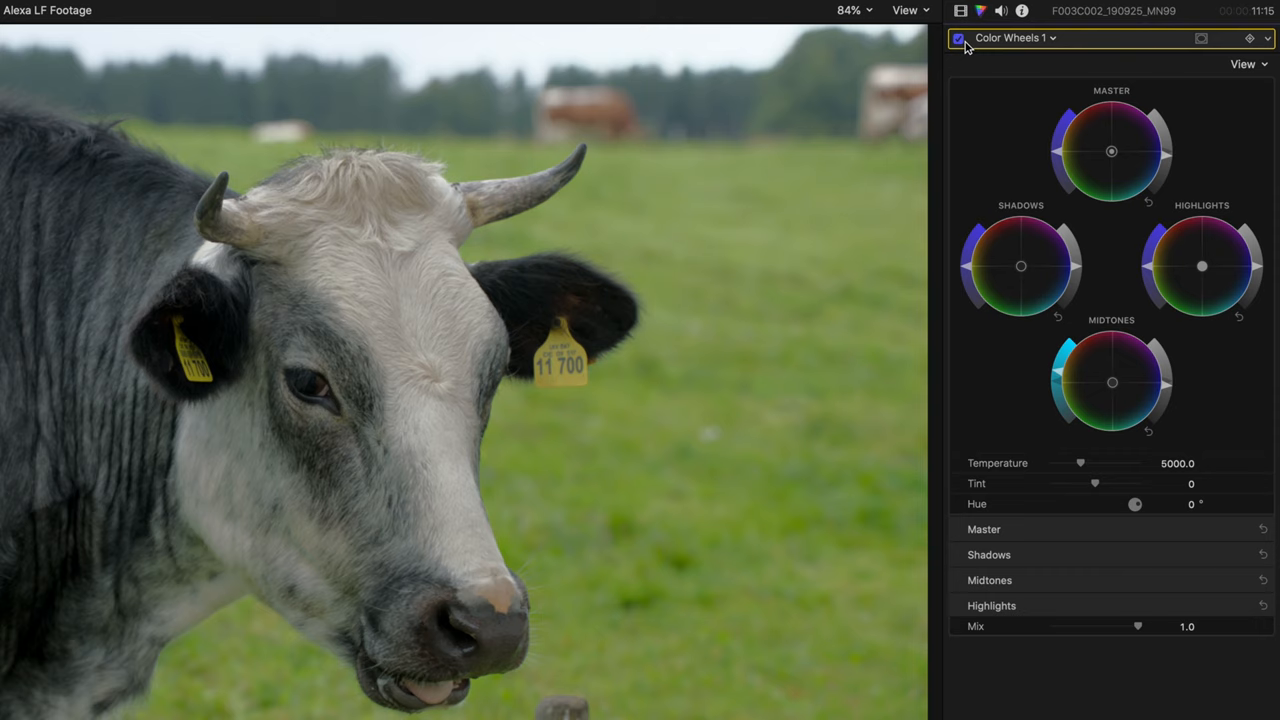
# Add Color Wheels 2 to the cow clip from the Color Wheels 1 pop-up
pyautogui.click(1015, 38)
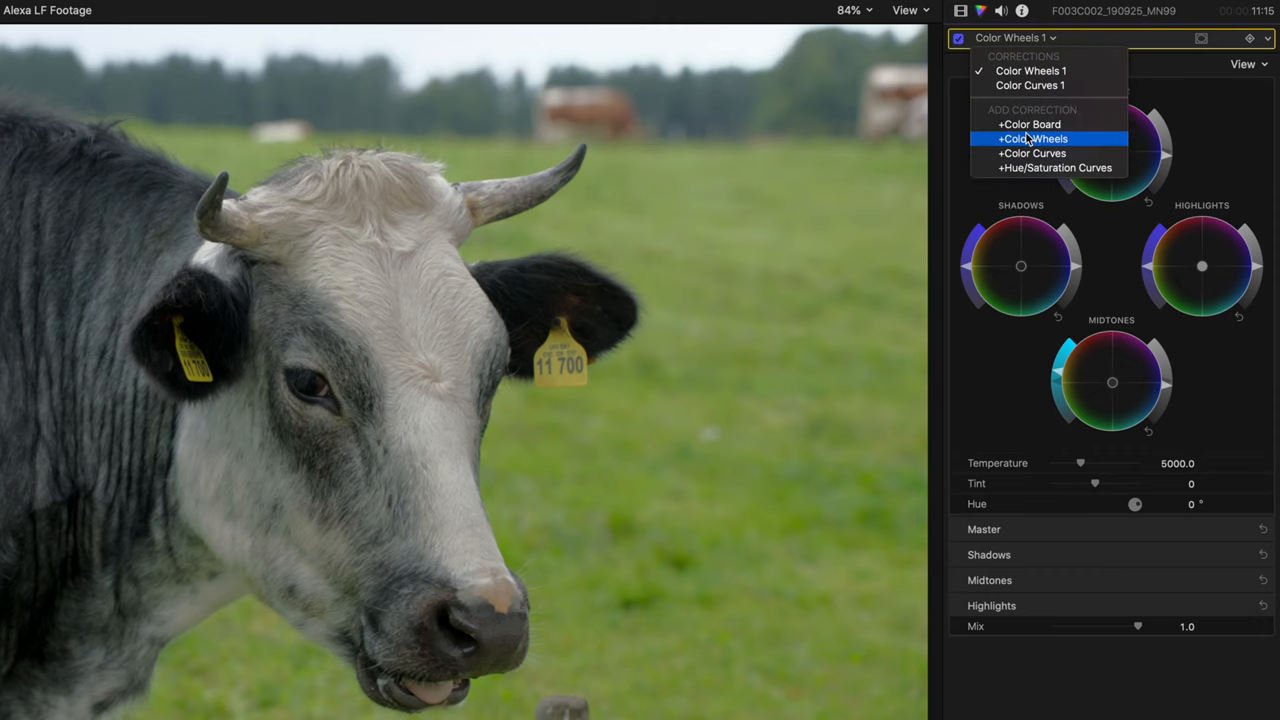
pyautogui.click(1033, 138)
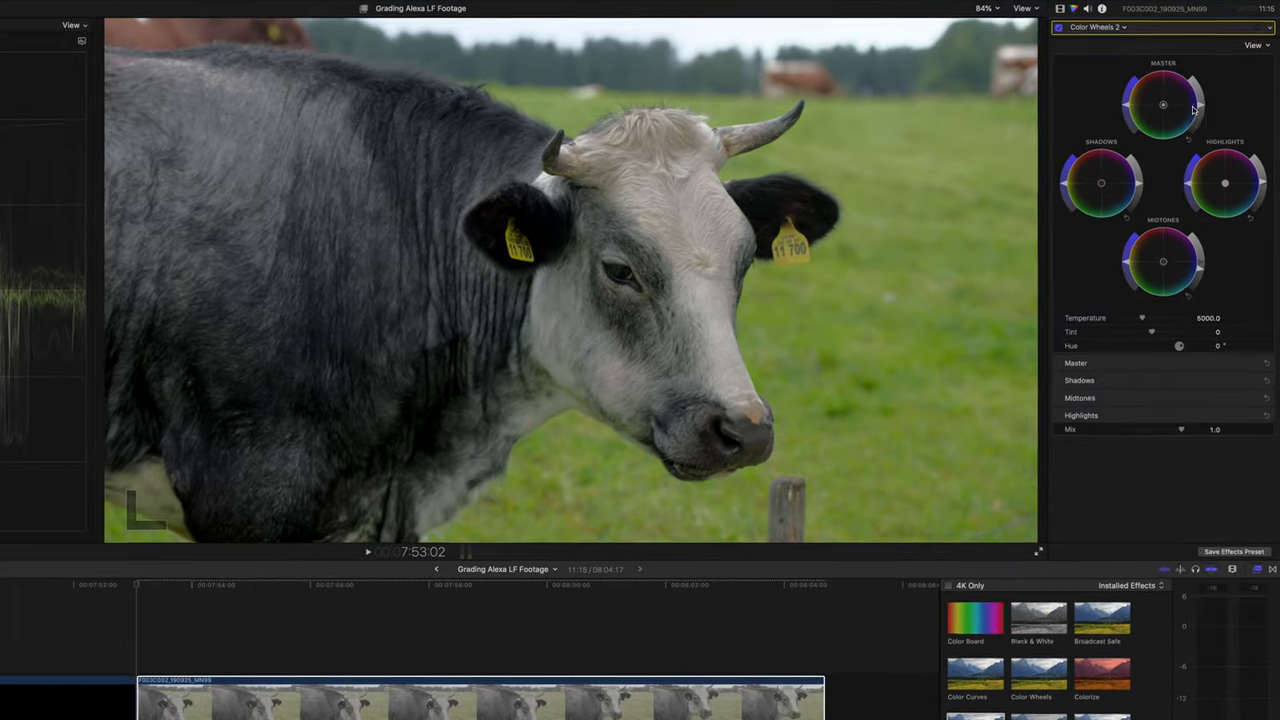
# Add a third Color Wheels correction from the Color Wheels 2 pop-up
pyautogui.click(1085, 27)
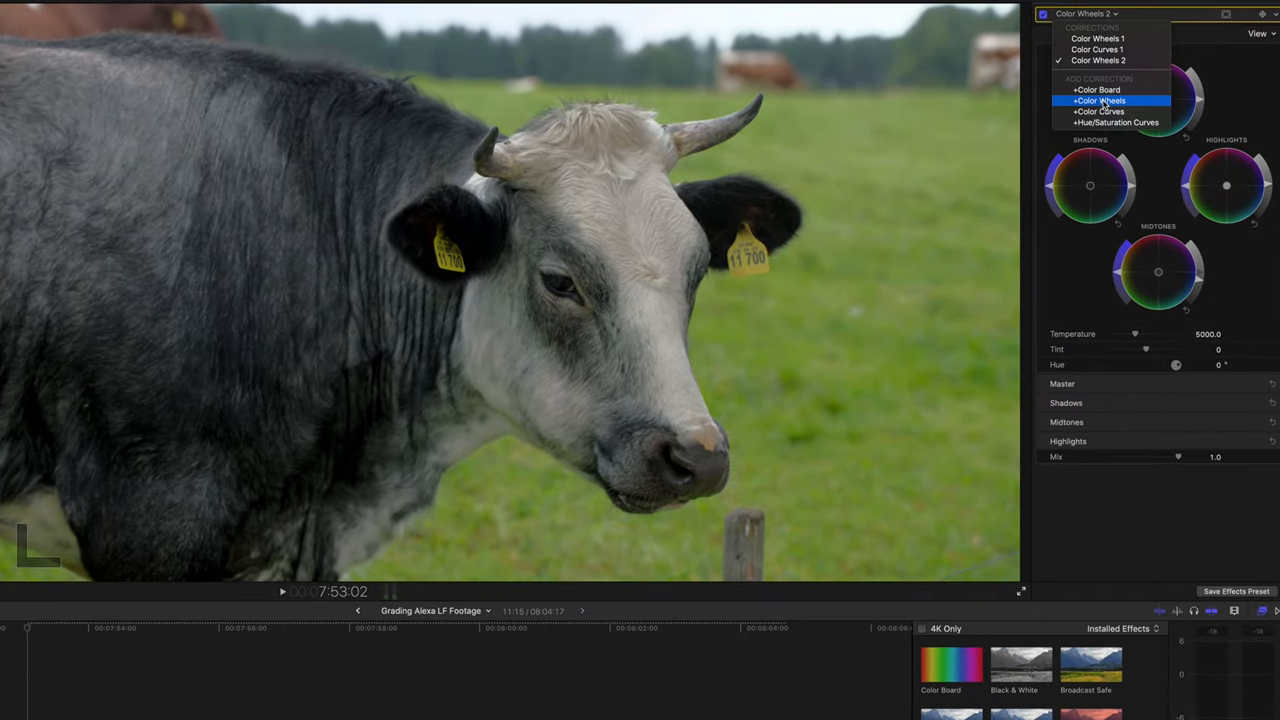
pyautogui.click(1100, 100)
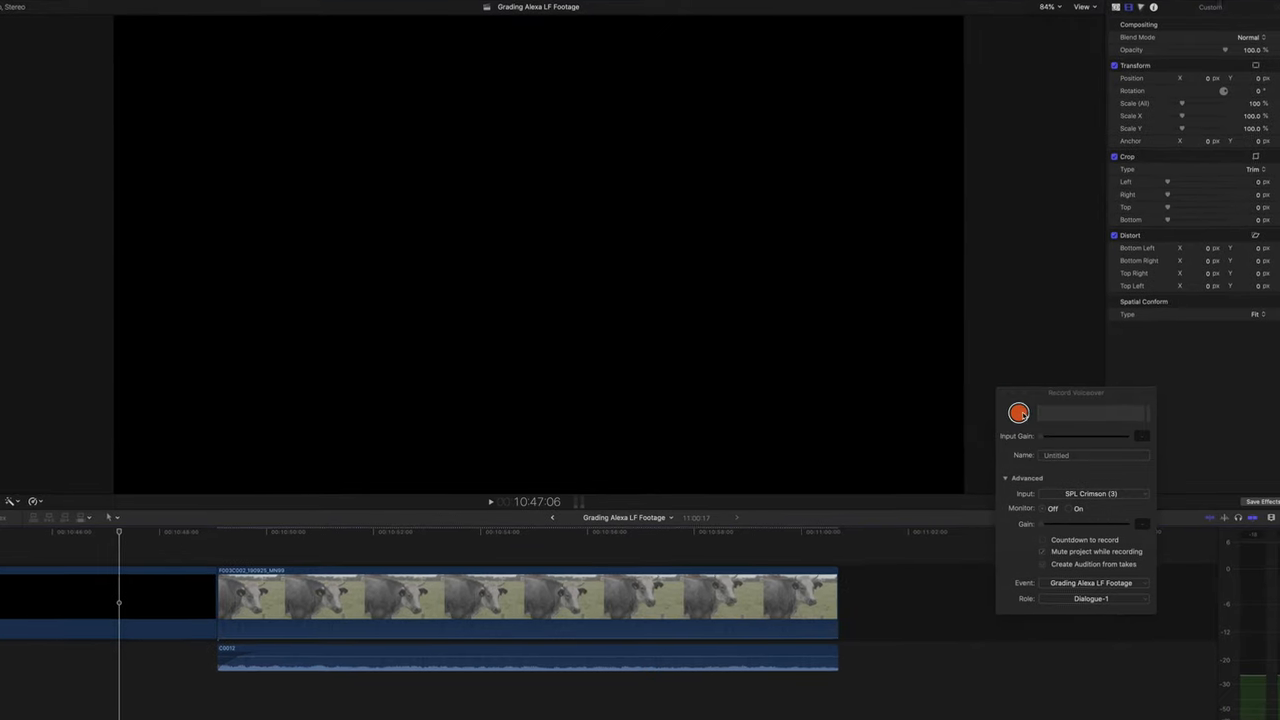
# Begin recording a voiceover take with the red Record button
pyautogui.click(1018, 412)
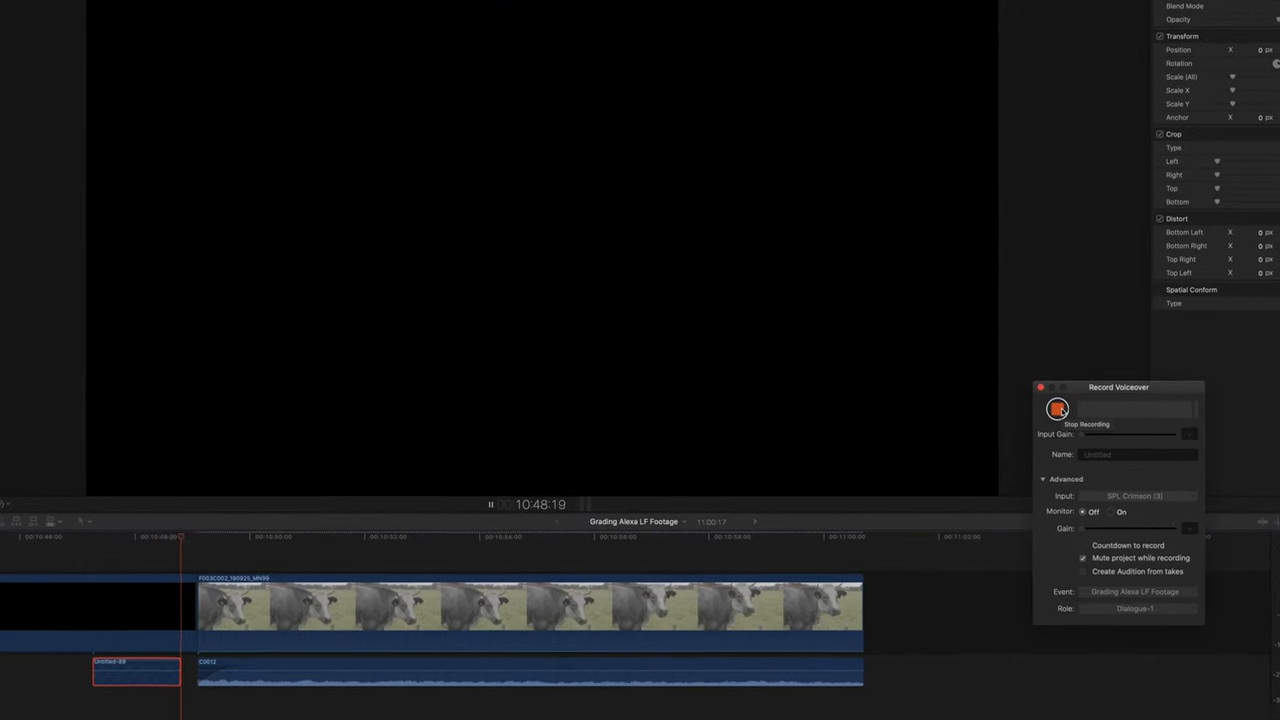